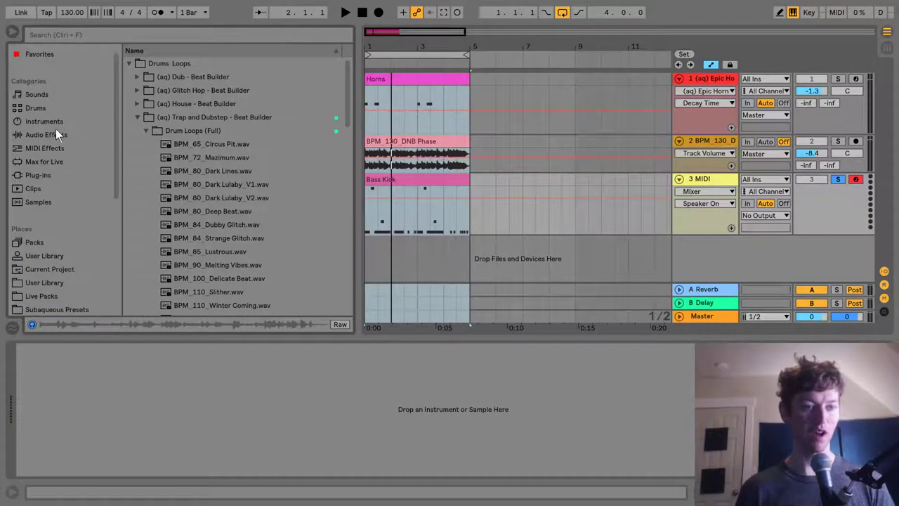
- Load a Wavetable instrument from the Instruments category onto the third MIDI track
left_click(44, 121)
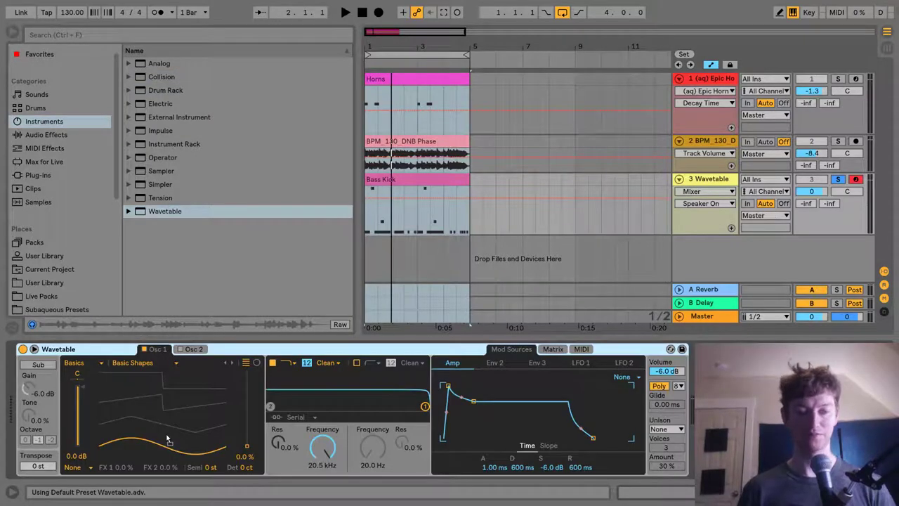
- Expand Wavetable into its full-size editor view with oscillators, envelopes, LFOs and matrix
left_click(552, 348)
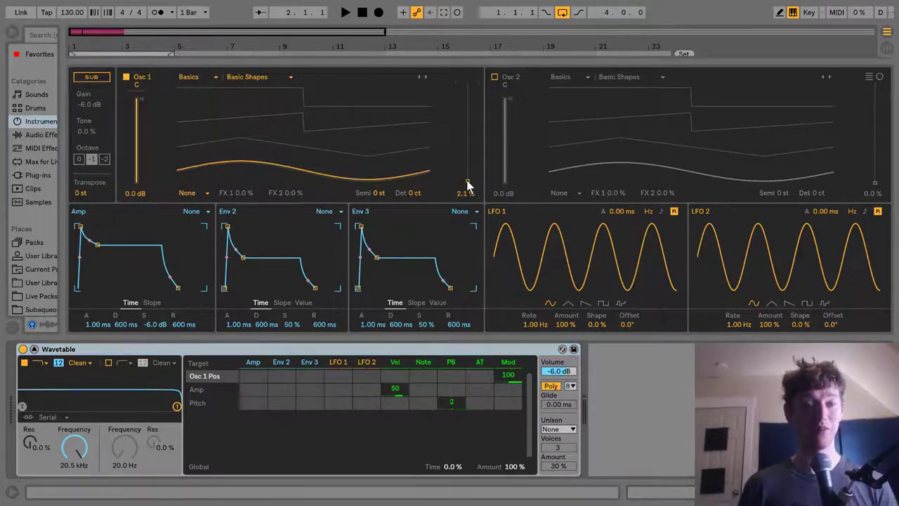
- Morph Osc 1 to a saw-like 61% position and run the sub at 0 dB, one octave down
left_click_drag(467, 183, 466, 115)
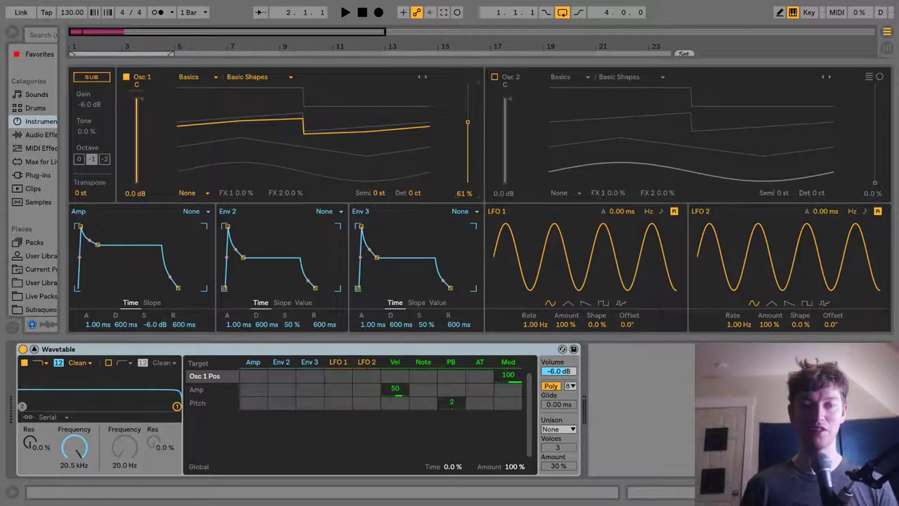
mouse_move(466, 166)
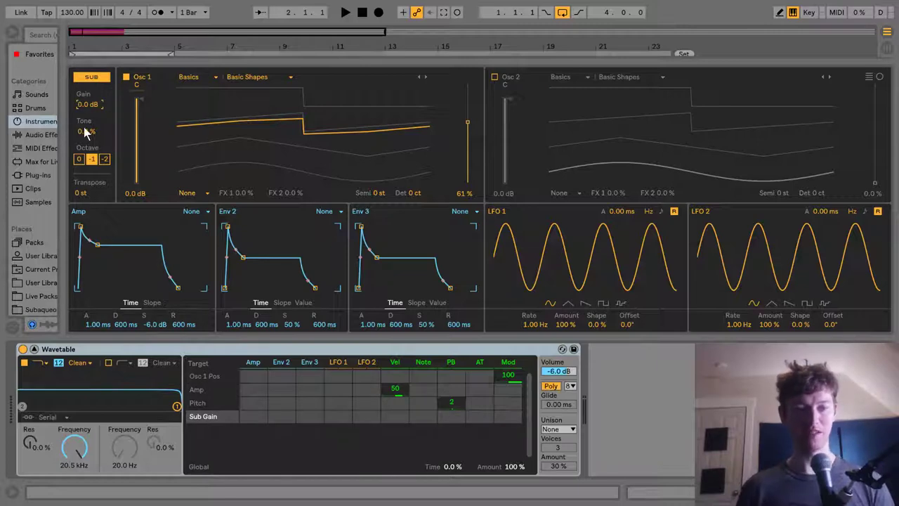
left_click_drag(85, 132, 85, 106)
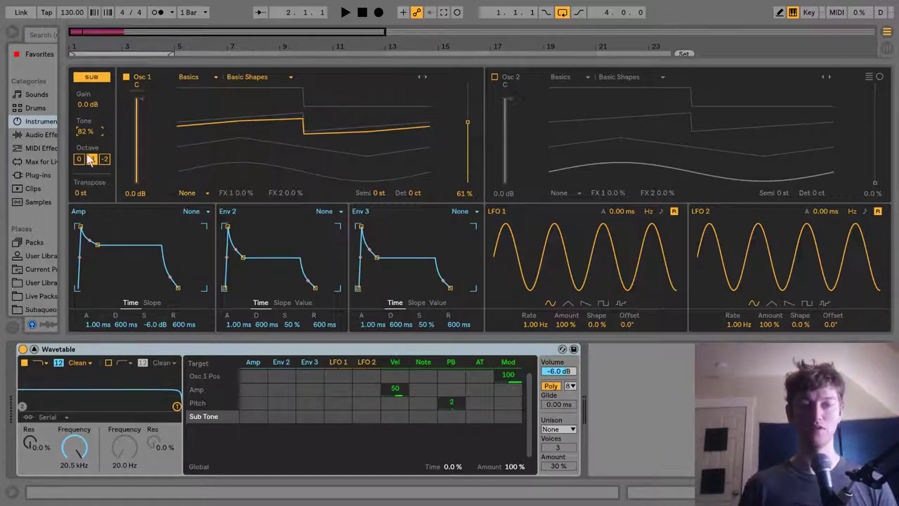
left_click(91, 159)
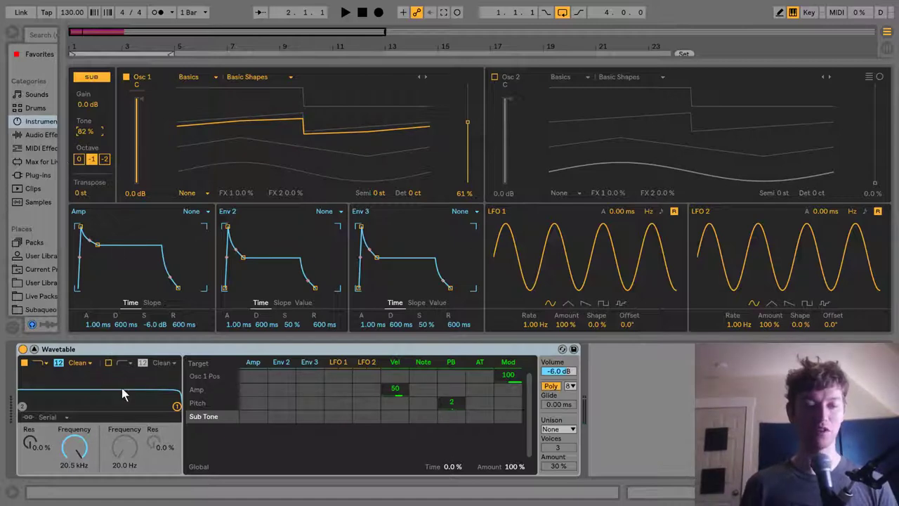
mouse_move(95, 260)
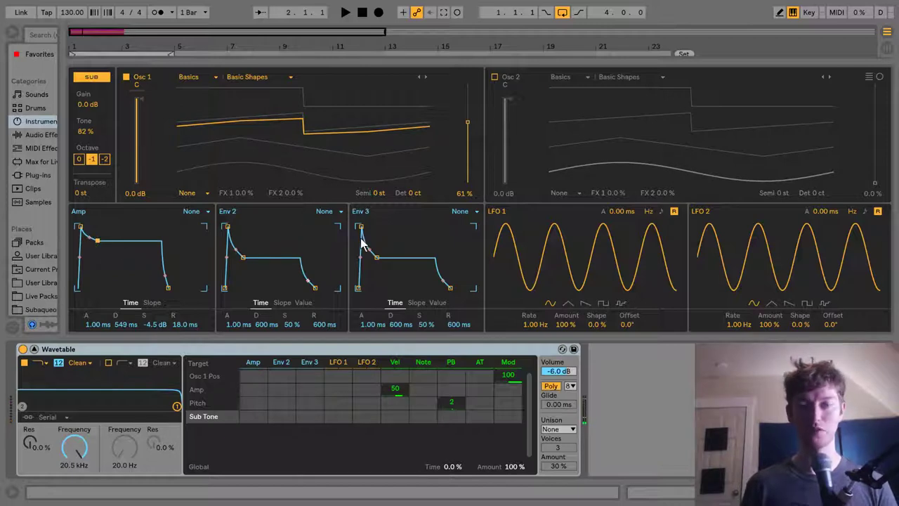
mouse_move(442, 232)
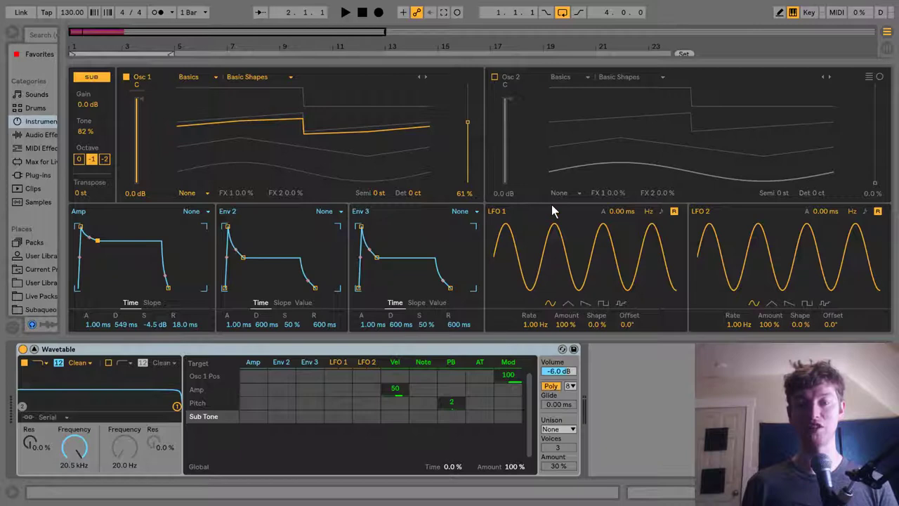
mouse_move(551, 286)
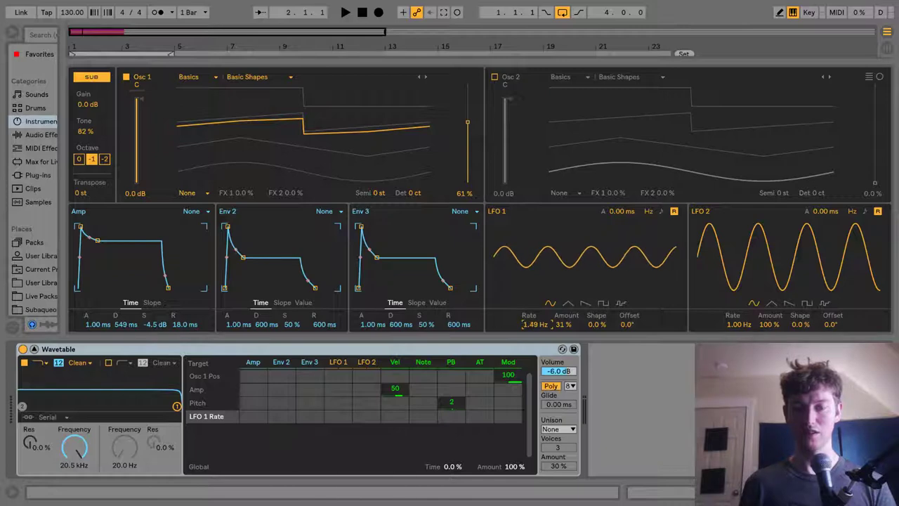
- Raise LFO 1's rate to about 2.03 Hz for a faster wobble
left_click_drag(535, 325, 535, 318)
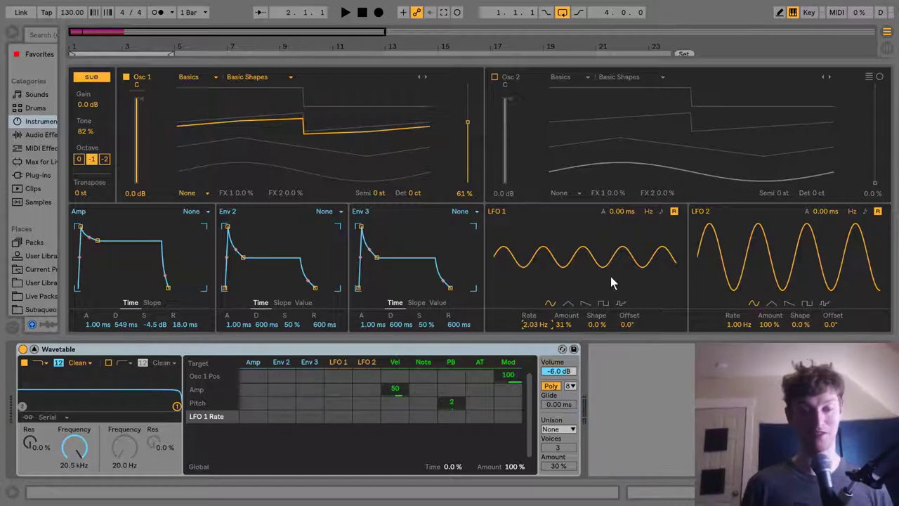
mouse_move(124, 337)
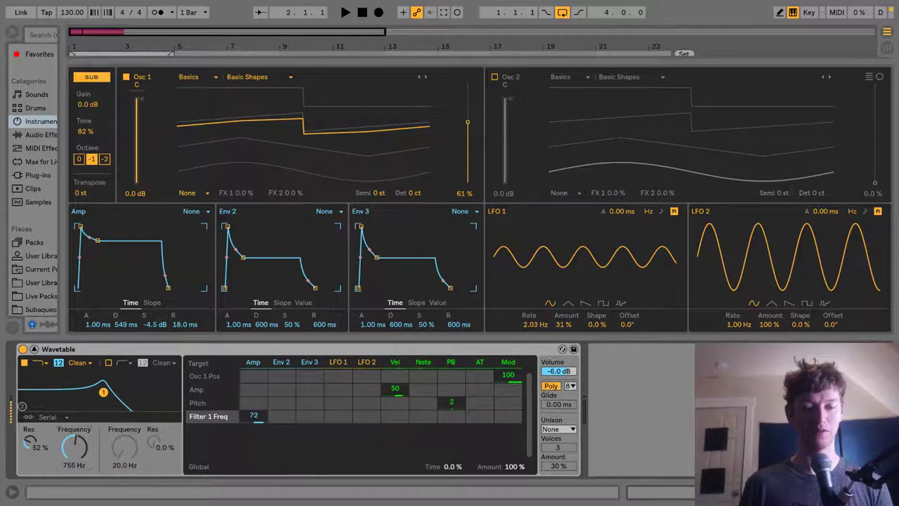
- Settle Filter 1 cutoff at 137 Hz and adjust the amp envelope's cutoff modulation depth in the matrix
left_click_drag(253, 416, 253, 422)
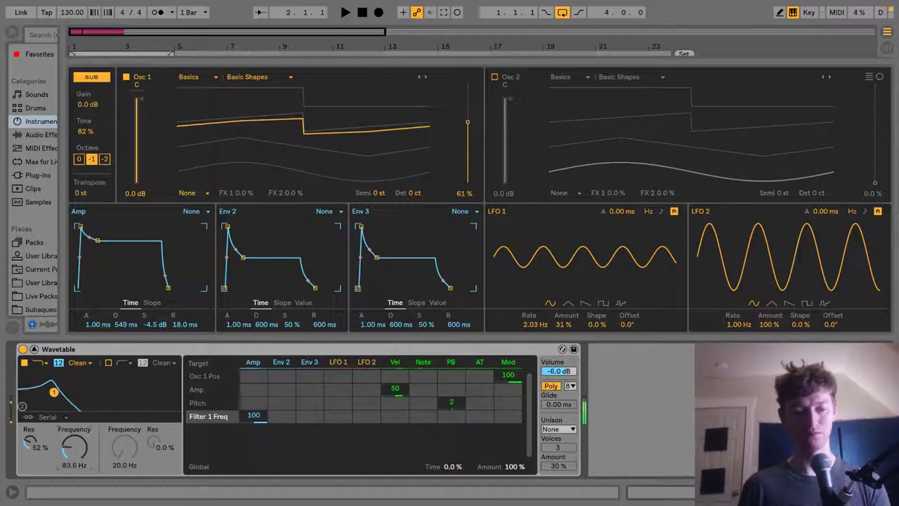
left_click_drag(73, 447, 73, 457)
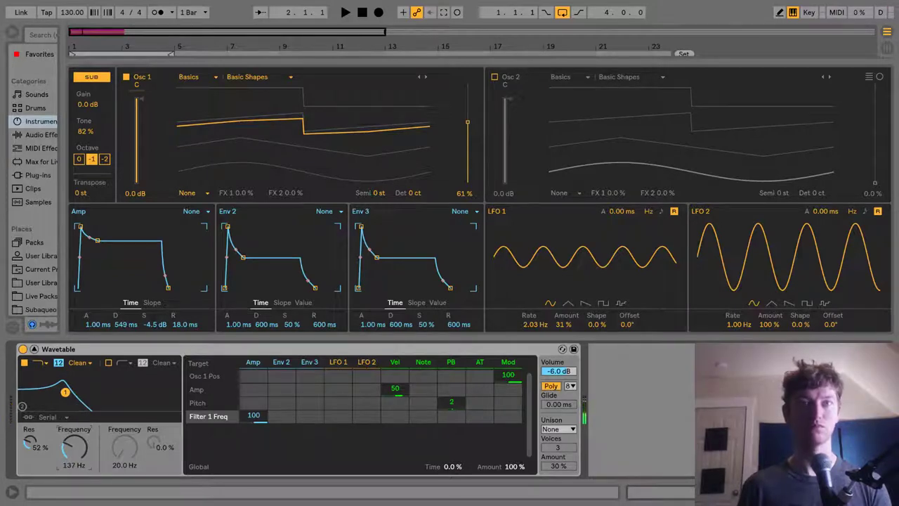
left_click_drag(253, 415, 253, 421)
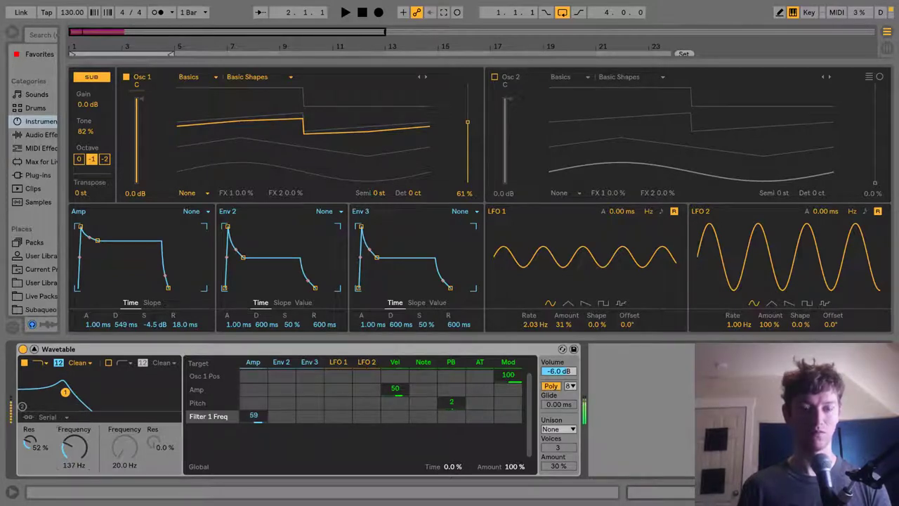
left_click_drag(252, 416, 253, 410)
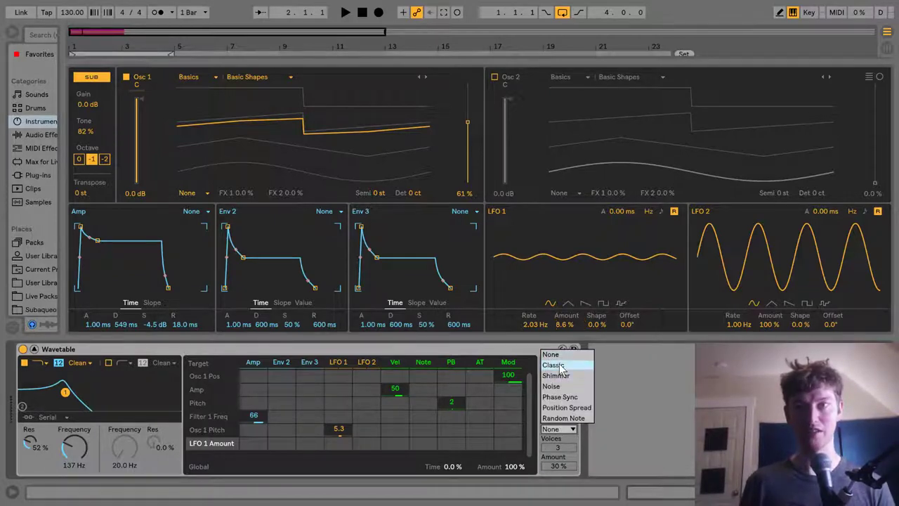
- Switch unison to Classic mode
left_click(553, 364)
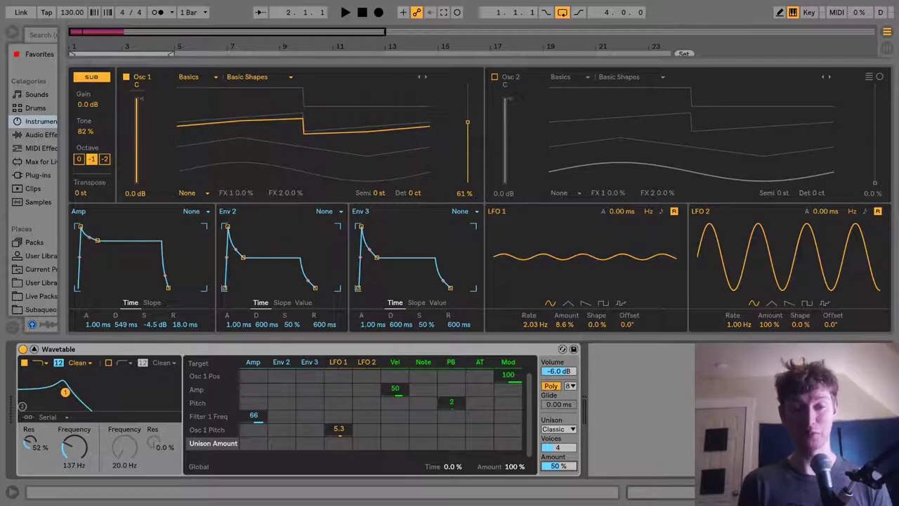
mouse_move(492, 188)
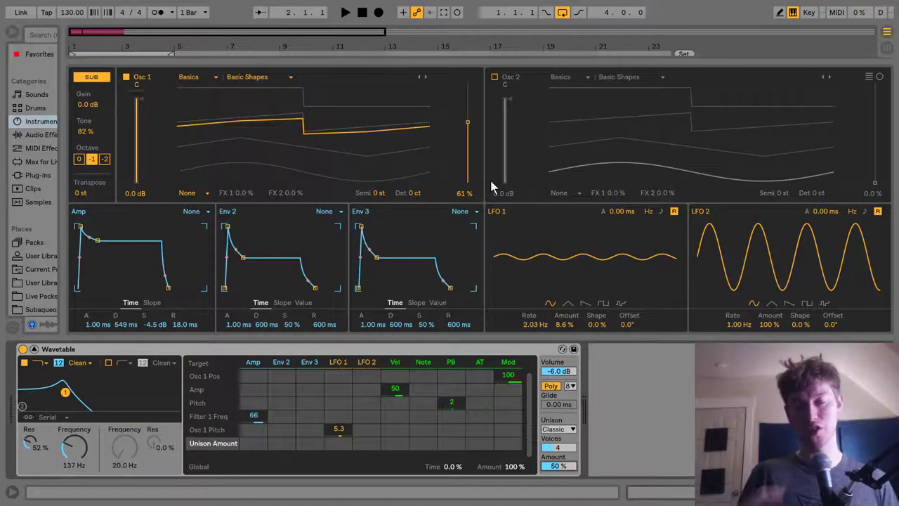
- Enable Osc 2 to hold the Bit Ring wavetable, then switch it back off
left_click(569, 76)
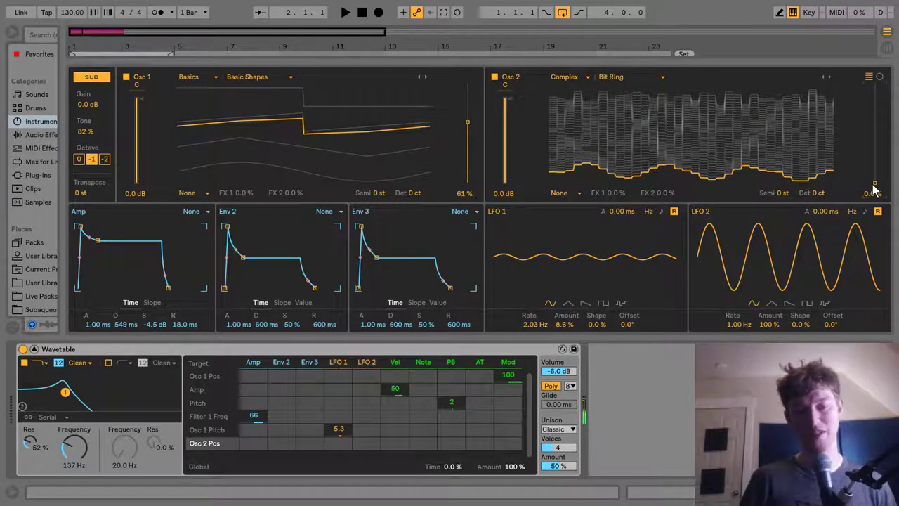
mouse_move(489, 91)
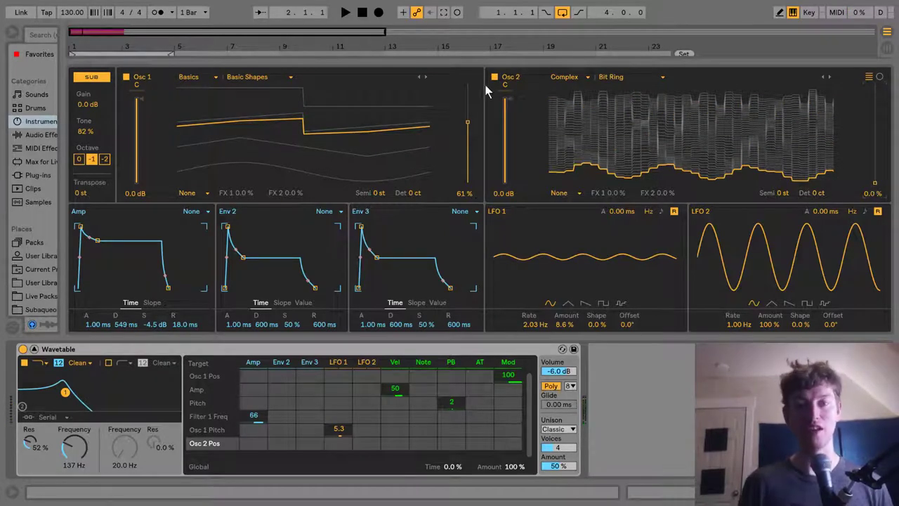
left_click(495, 76)
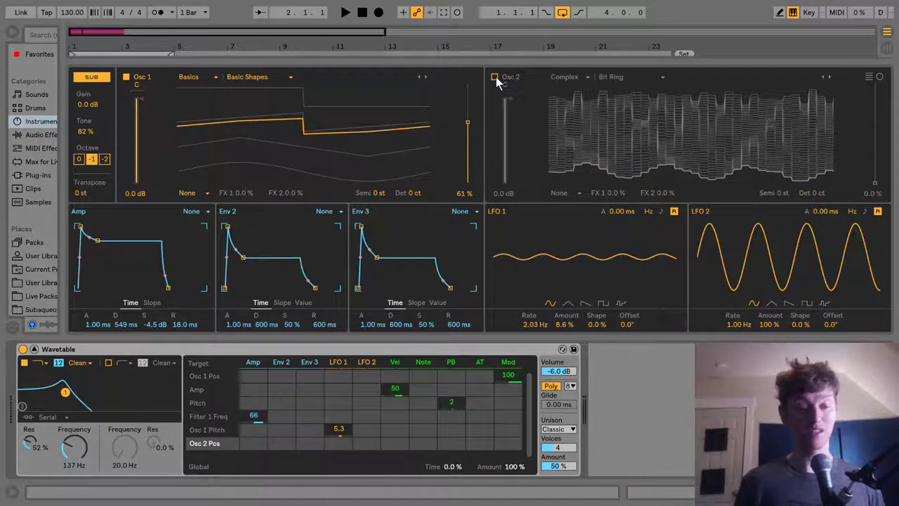